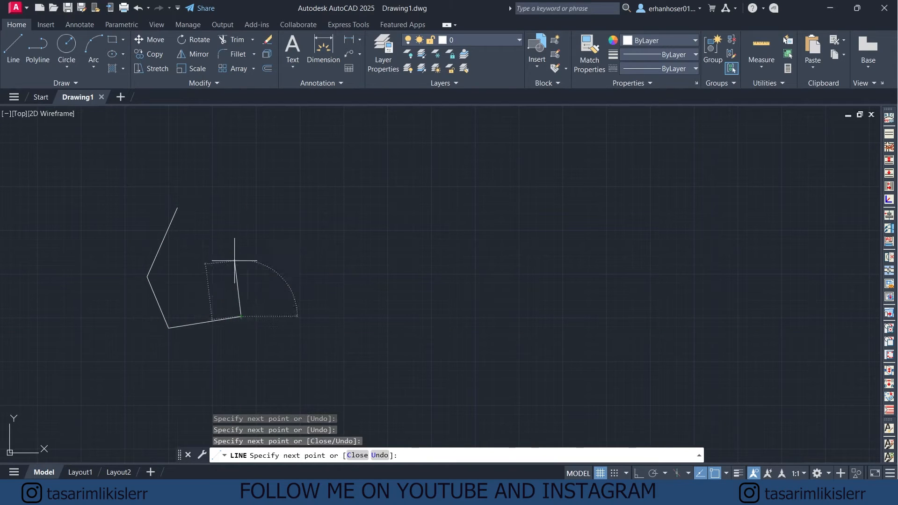
Convert the pentagon's lines into a block named 'new block' with BCONVERT.
{"action": "type", "text": "Bc"}
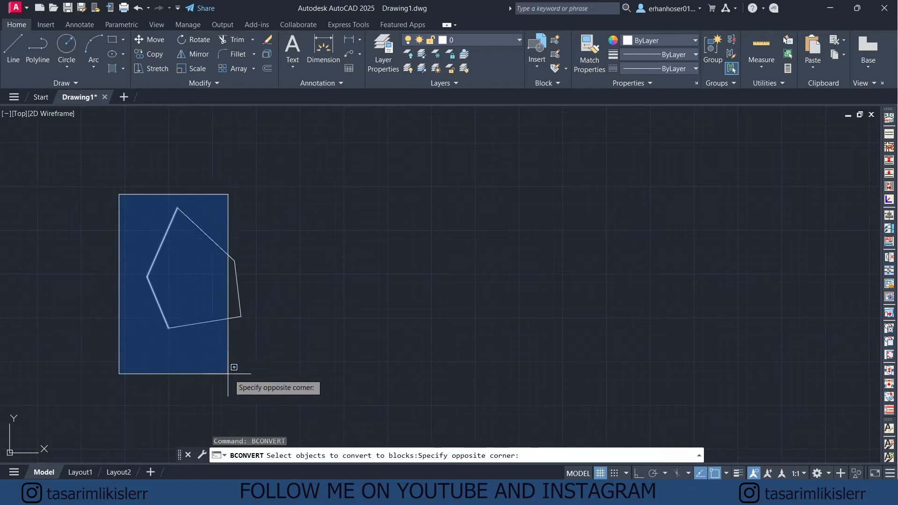
{"action": "left_click", "coordinate": [251, 354]}
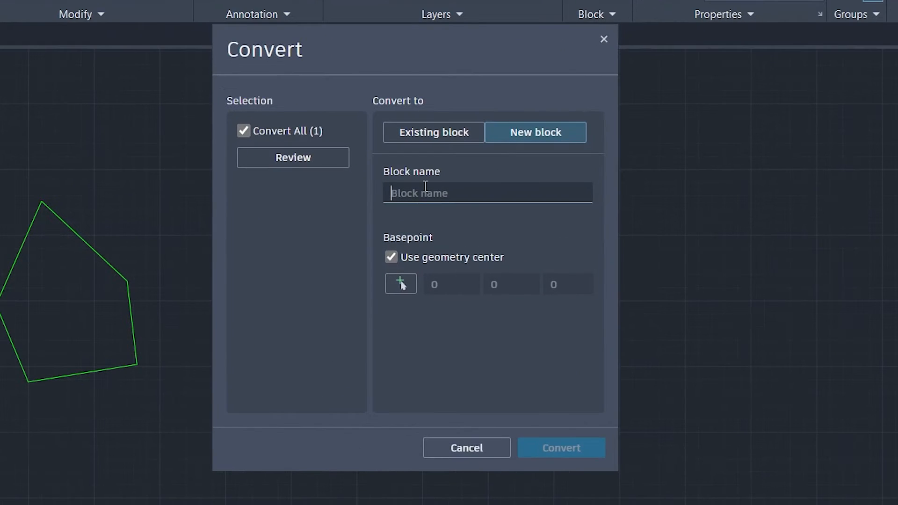
{"action": "type", "text": "new block"}
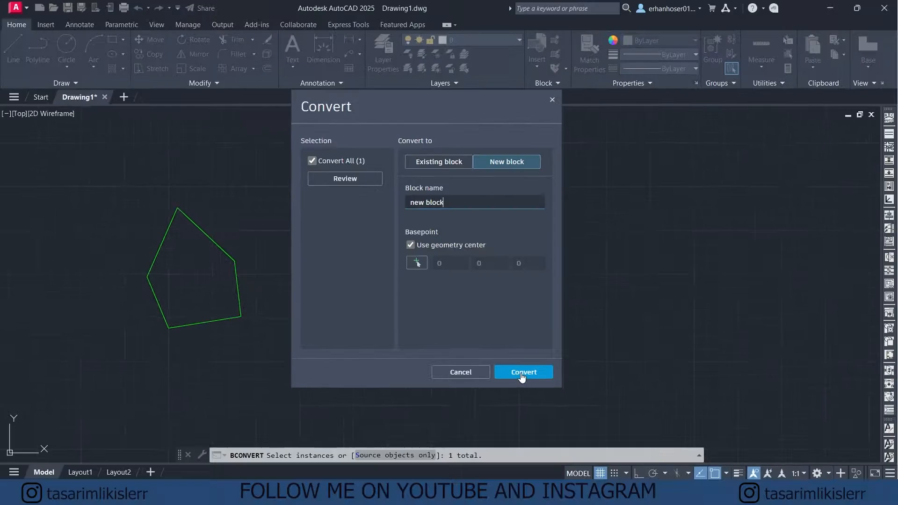
{"action": "left_click", "coordinate": [522, 371]}
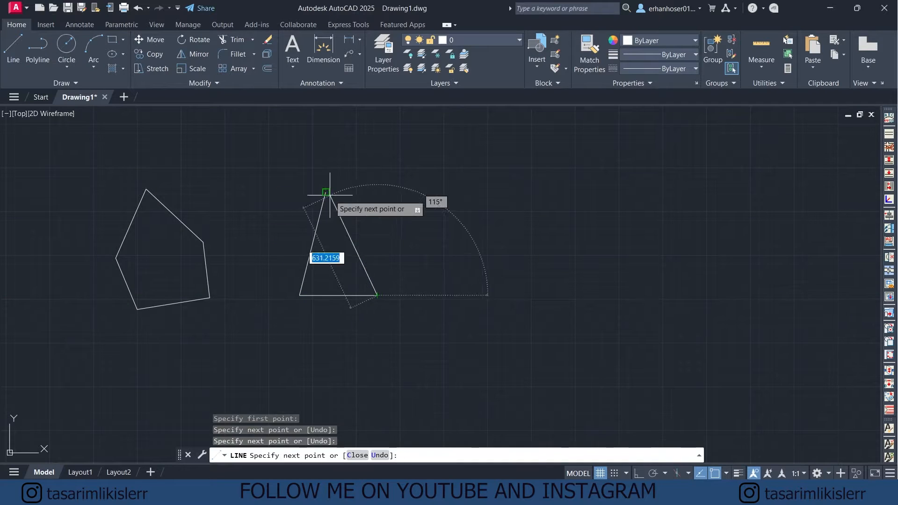
Finish the triangle and replace the pentagon block with it using BREPLACE.
{"action": "key", "text": "enter"}
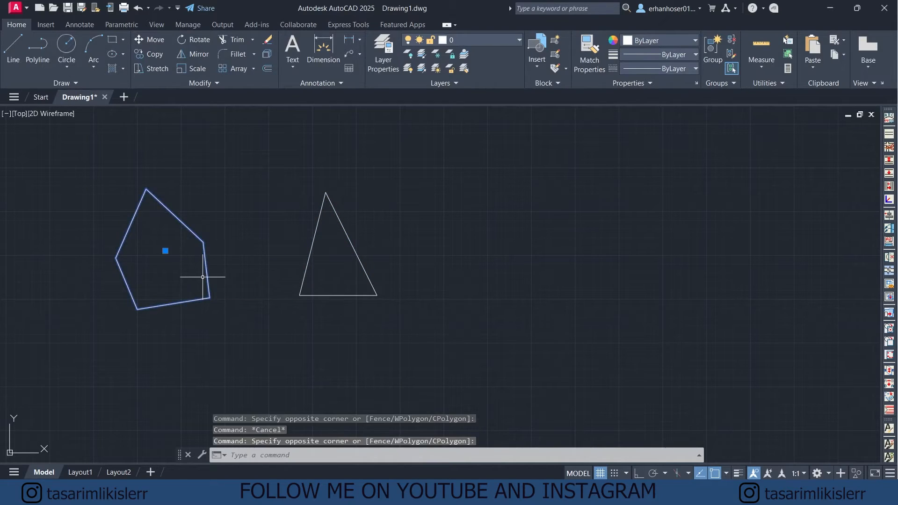
{"action": "type", "text": "b"}
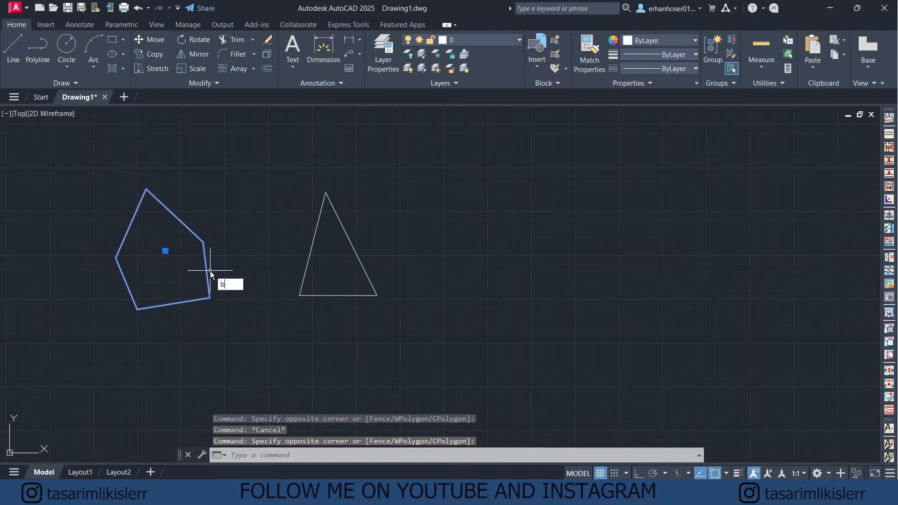
{"action": "type", "text": "REPLACE"}
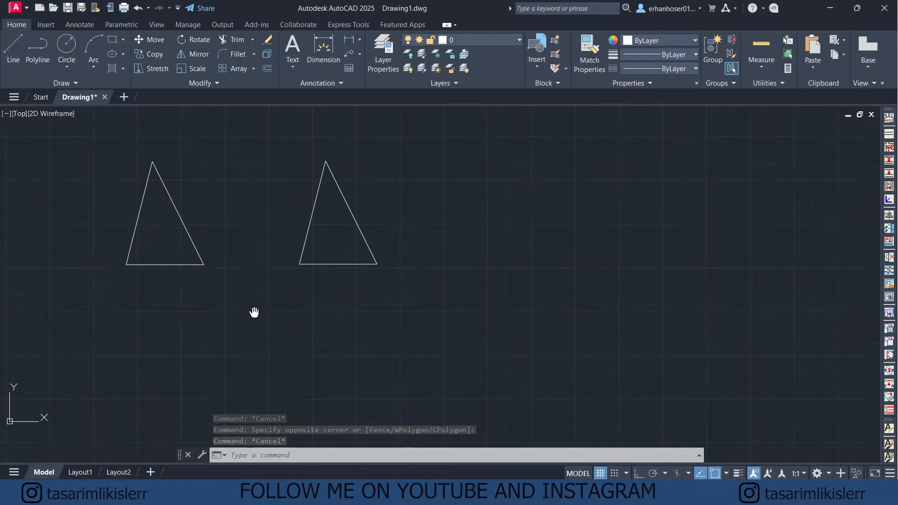
{"action": "type", "text": "BREPLACE"}
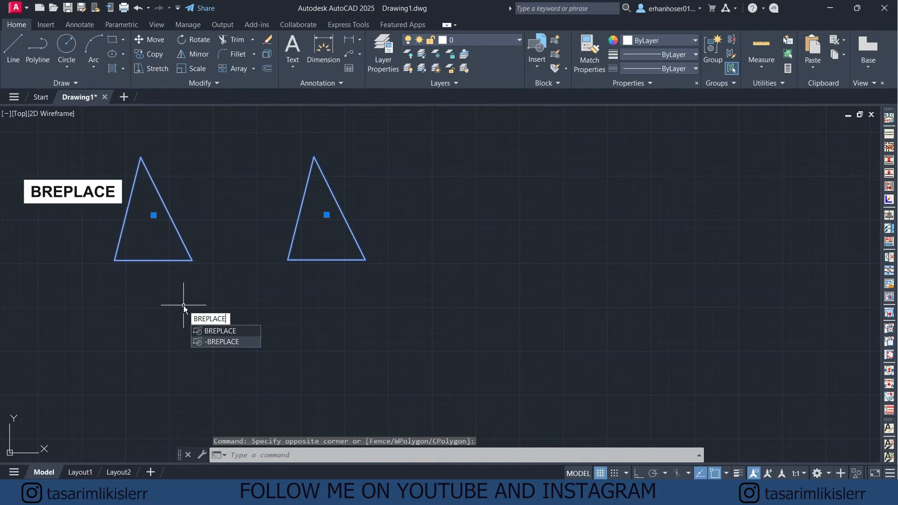
{"action": "left_click", "coordinate": [218, 331]}
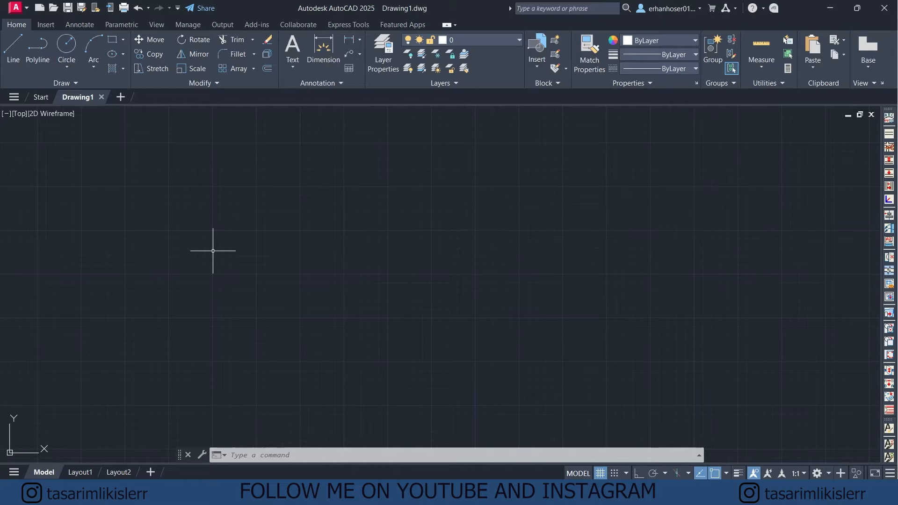
Convert all 18 rectangle-and-circle shapes into the block 'end block' with BCONVERT.
{"action": "type", "text": "rectang"}
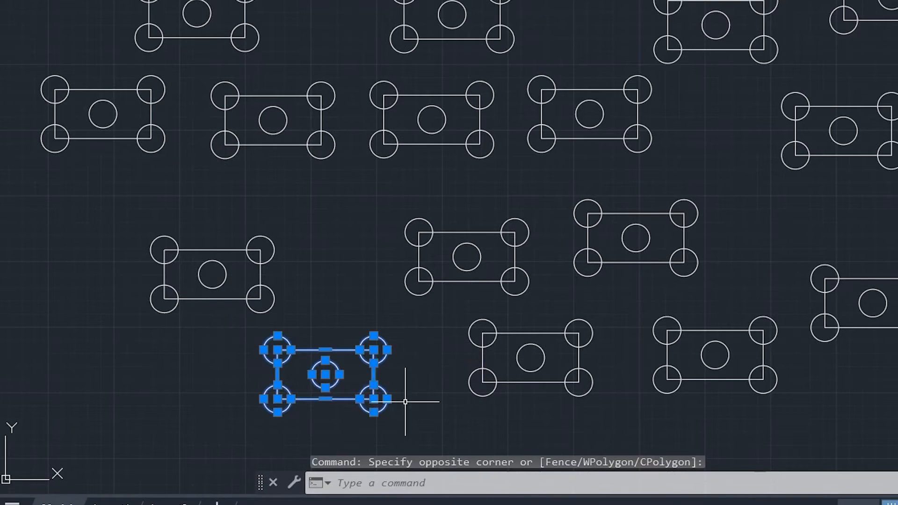
{"action": "type", "text": "bconver"}
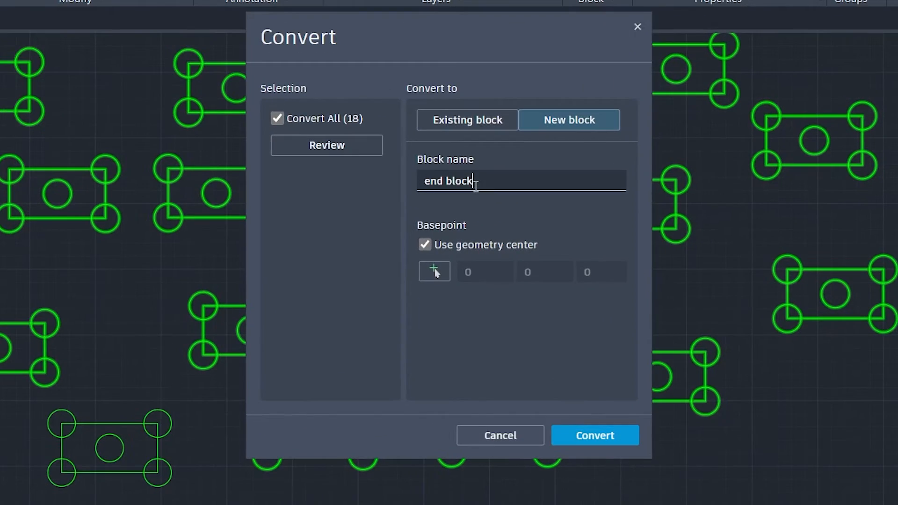
{"action": "left_click", "coordinate": [593, 435]}
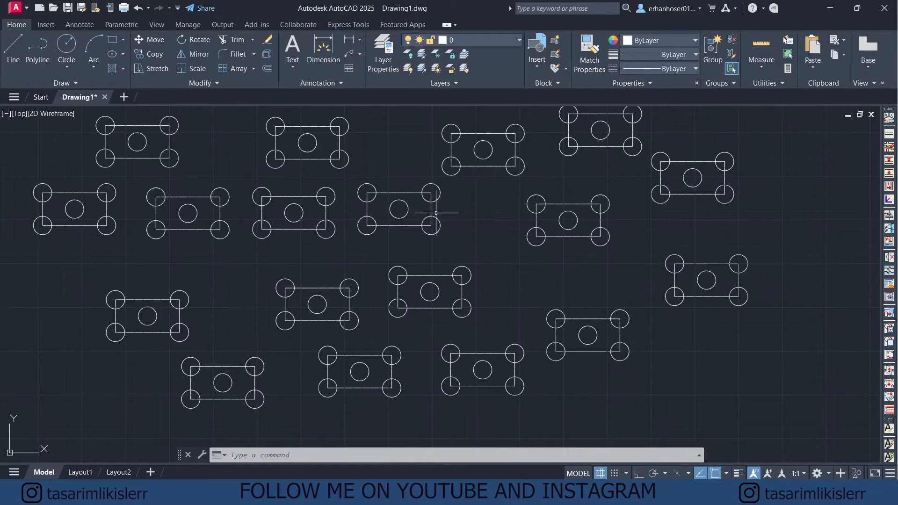
{"action": "left_click", "coordinate": [566, 219]}
{"action": "type", "text": "h"}
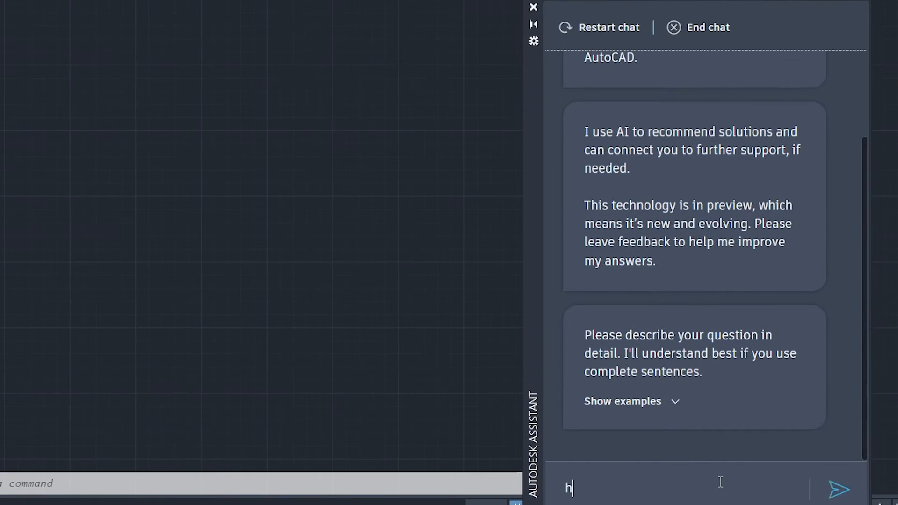
Ask Autodesk Assistant 'how can I use smart objects' and read through its answer.
{"action": "type", "text": "ow can I use smart object"}
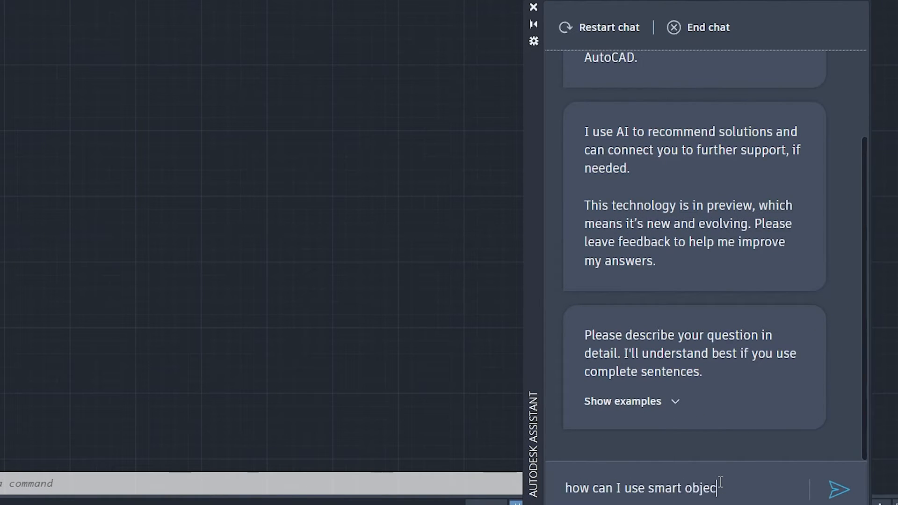
{"action": "left_click", "coordinate": [839, 489]}
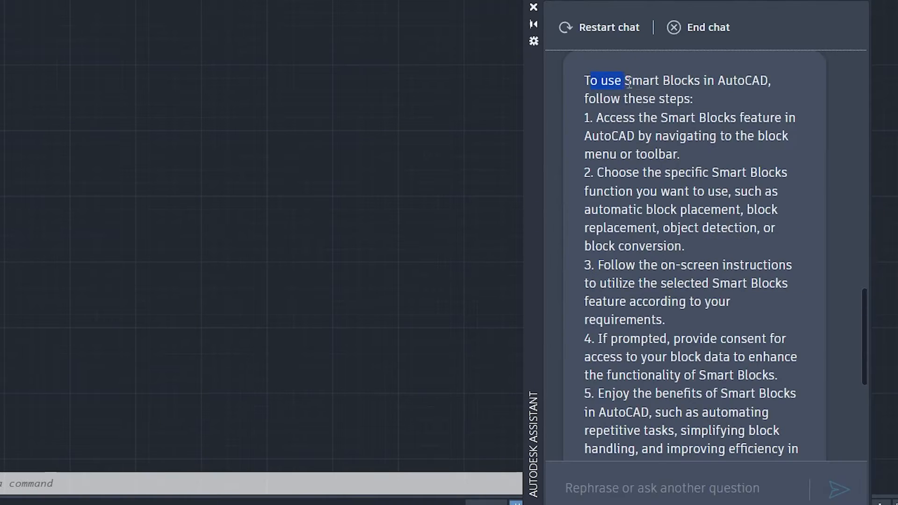
{"action": "scroll", "scroll_direction": "down", "scroll_amount": 3}
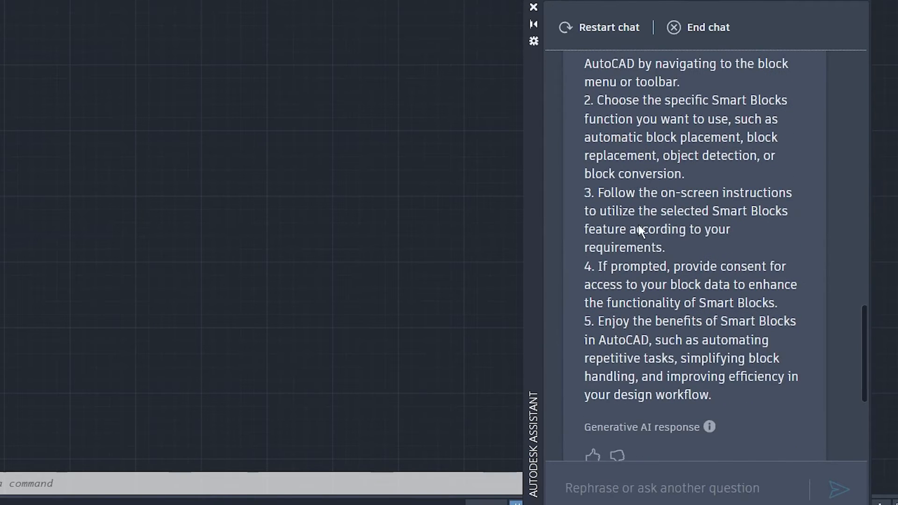
{"action": "scroll", "scroll_direction": "down", "scroll_amount": 3}
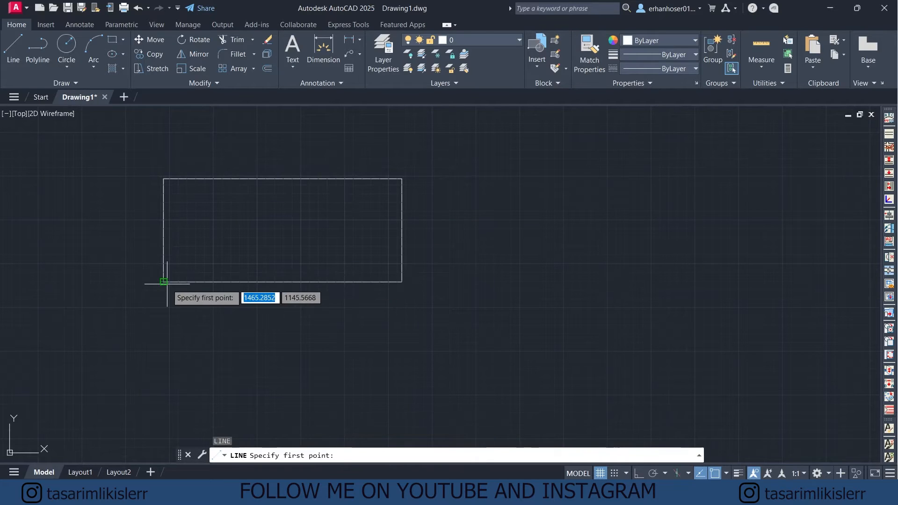
Finish the roof lines meeting at the rectangle's top midpoint and end the LINE command.
{"action": "left_click", "coordinate": [401, 281]}
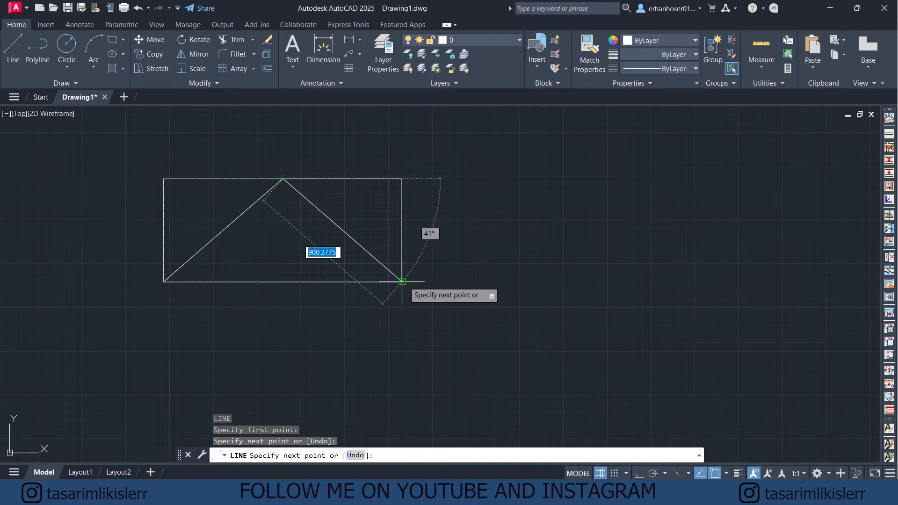
{"action": "key", "text": "Escape"}
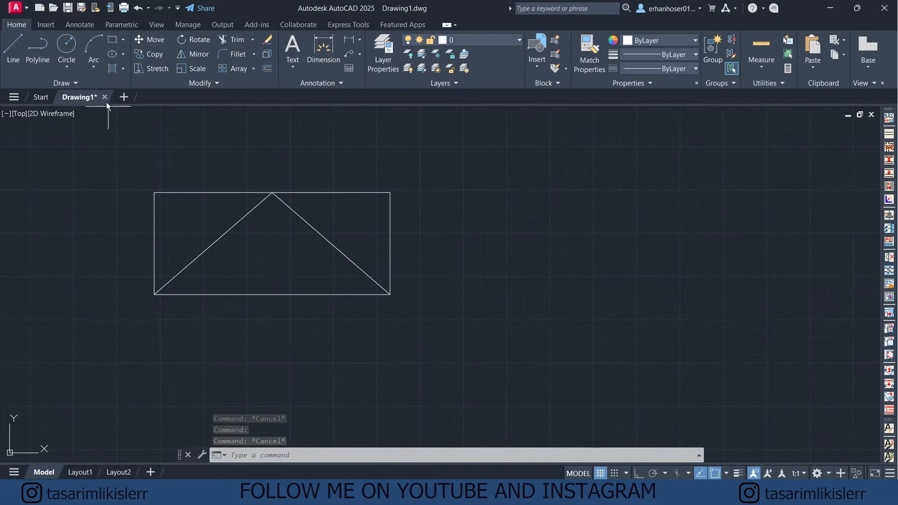
{"action": "left_click", "coordinate": [40, 96]}
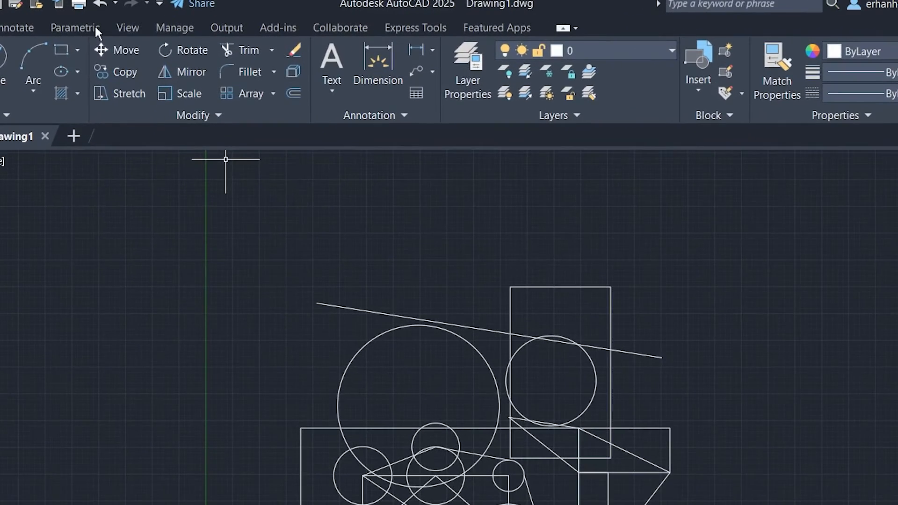
Show Drawing1's Activity Insights from the View ribbon and inspect its creation entry.
{"action": "left_click", "coordinate": [127, 27]}
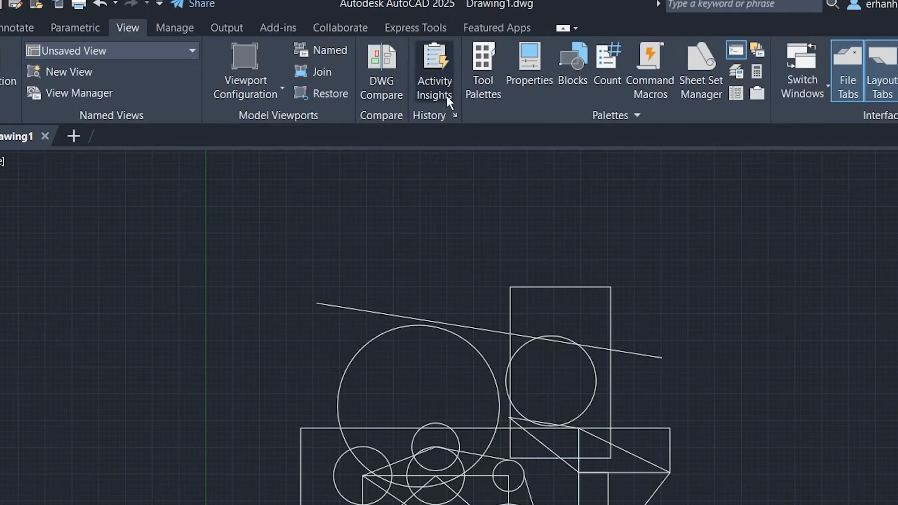
{"action": "left_click", "coordinate": [434, 72]}
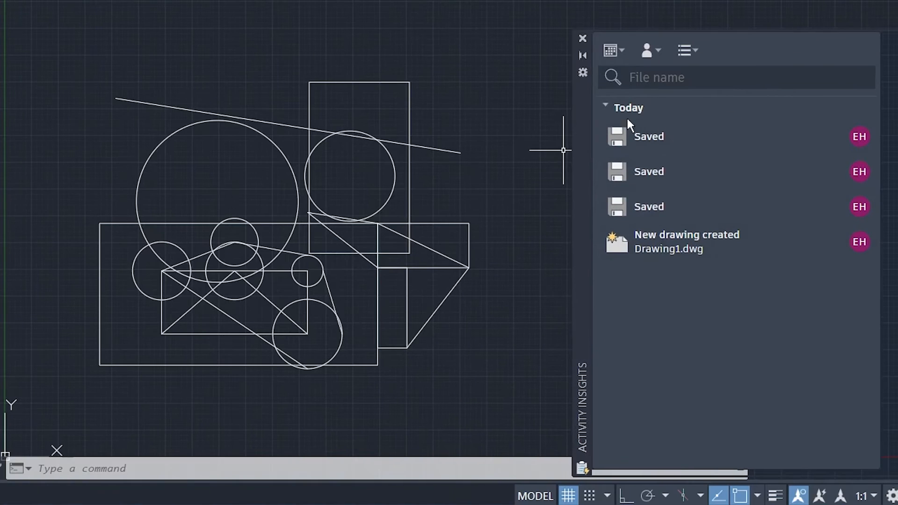
{"action": "mouse_move", "coordinate": [679, 241]}
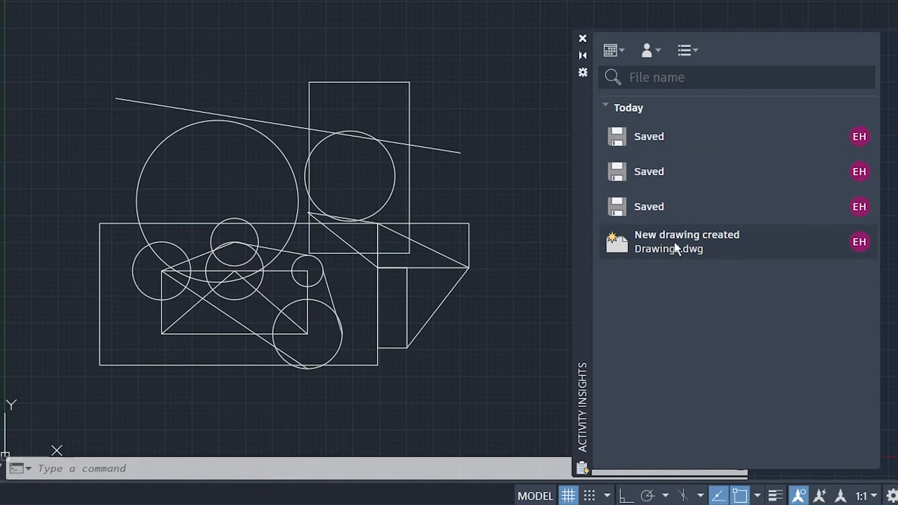
{"action": "left_click", "coordinate": [686, 241]}
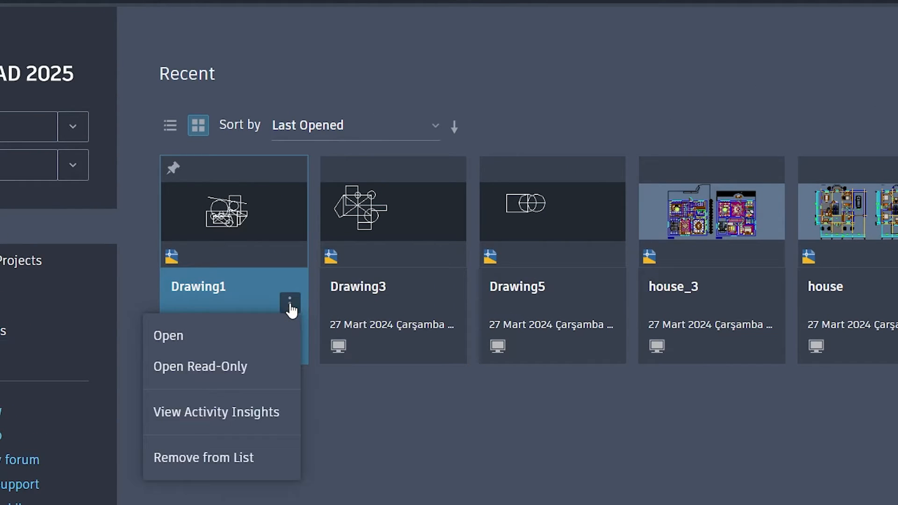
{"action": "mouse_move", "coordinate": [232, 411]}
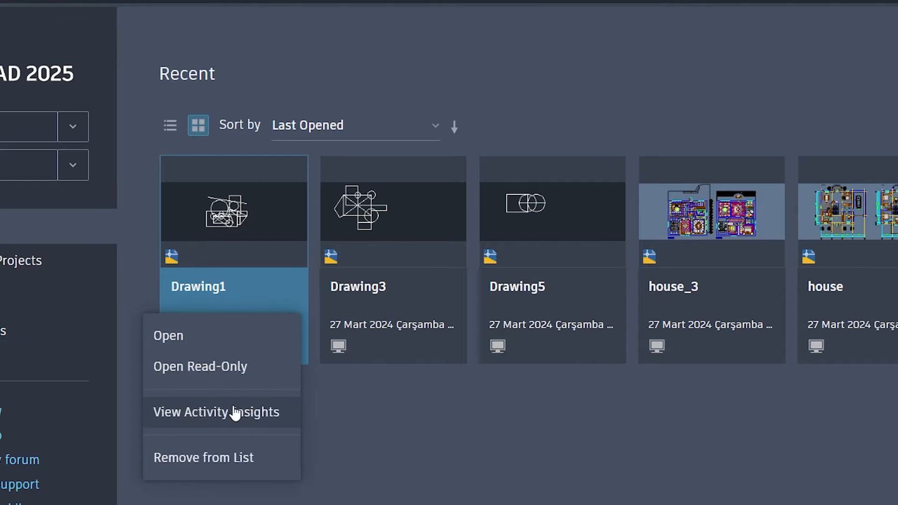
View Drawing1's Activity Insights from its start-page thumbnail menu.
{"action": "left_click", "coordinate": [216, 412]}
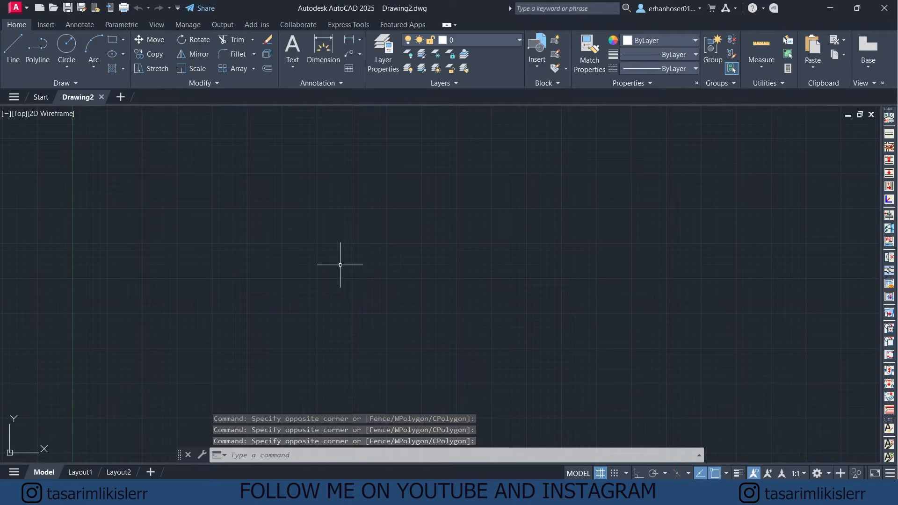
Geolocate Drawing2 at Baker Street with the UKGG951-A23H1 coordinate system.
{"action": "type", "text": "GEO"}
{"action": "type", "text": "baker street"}
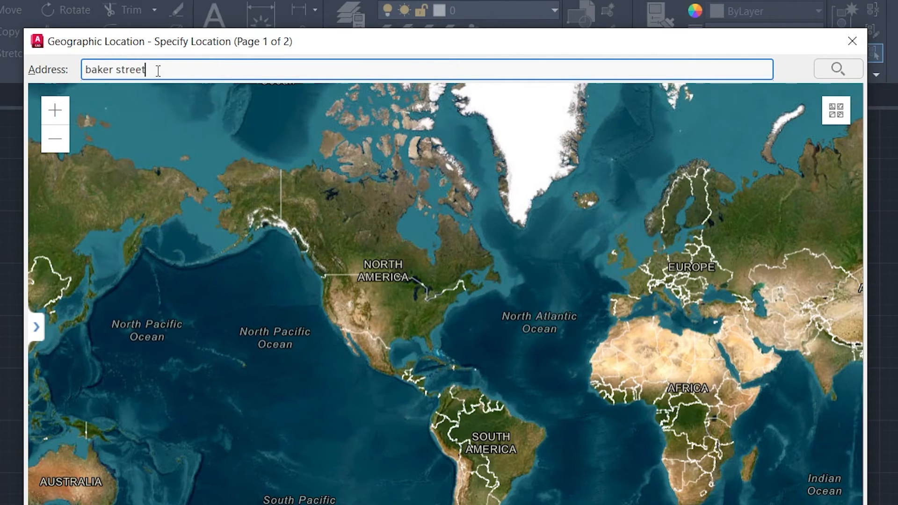
{"action": "left_click", "coordinate": [838, 68]}
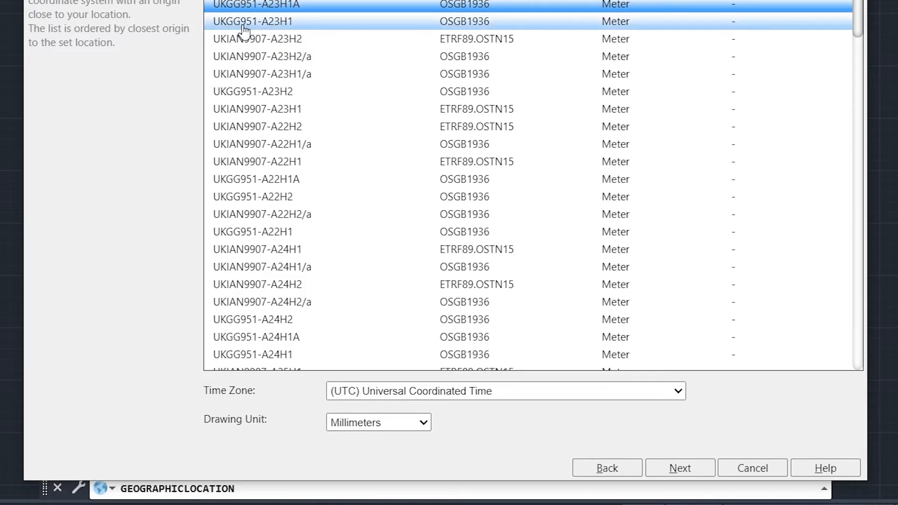
{"action": "left_click", "coordinate": [679, 467]}
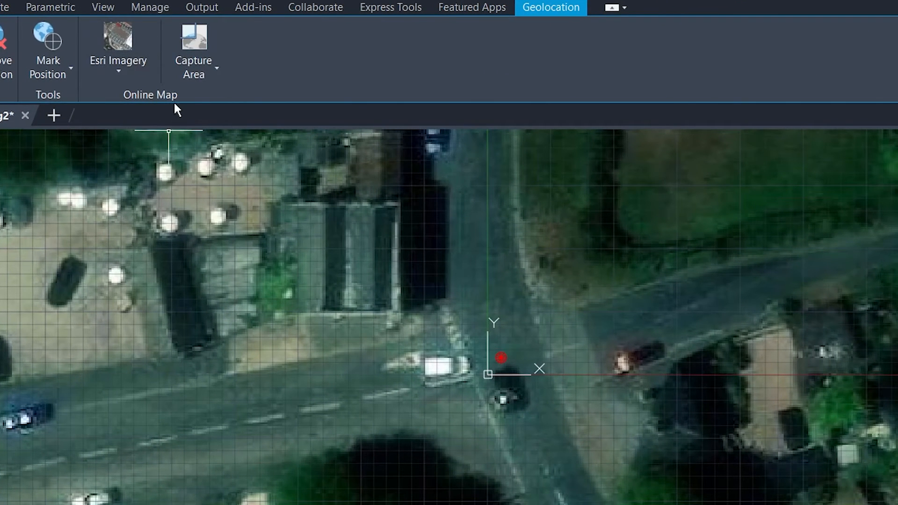
Switch the map background to Esri OpenStreetMap, then Esri Streets.
{"action": "left_click", "coordinate": [118, 52]}
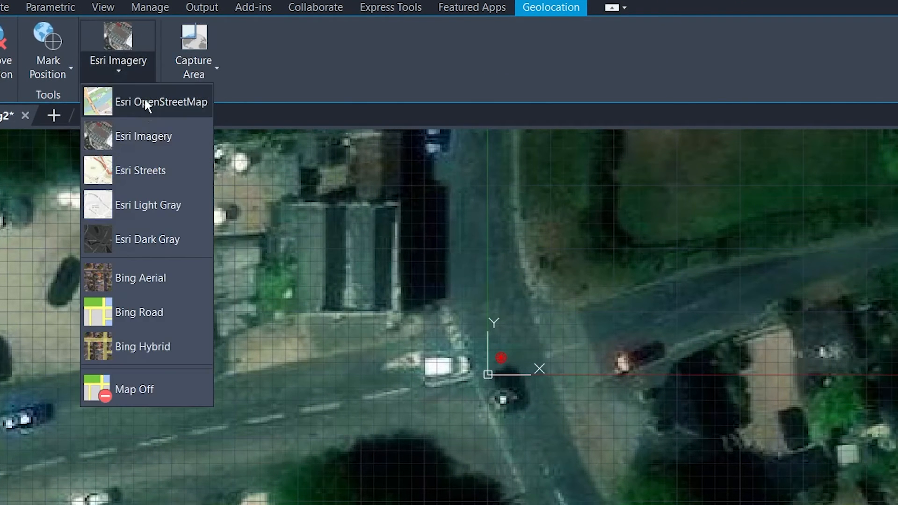
{"action": "left_click", "coordinate": [161, 100]}
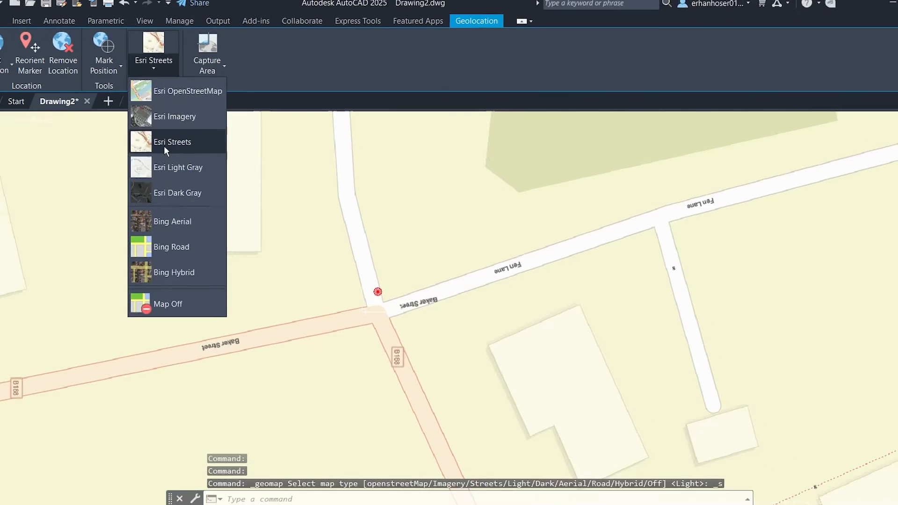
{"action": "left_click", "coordinate": [172, 221]}
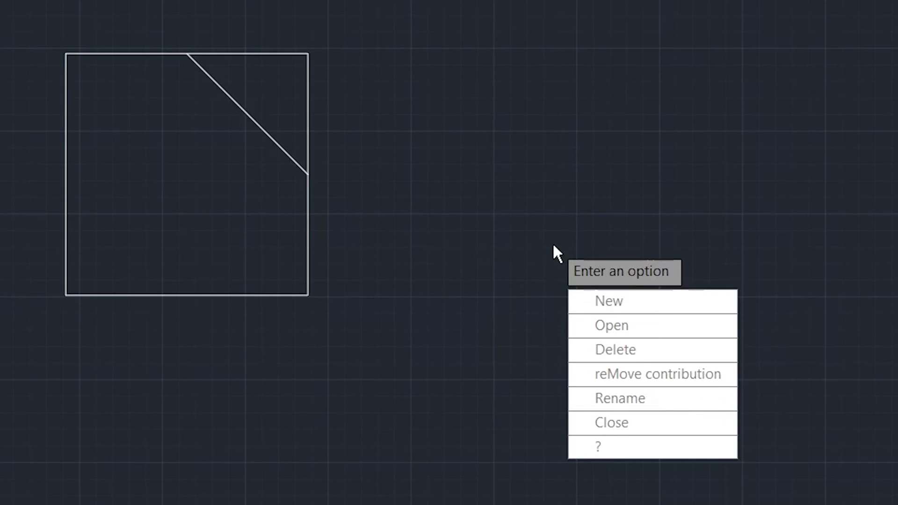
Close the active trace over the square and corner line.
{"action": "left_click", "coordinate": [608, 300]}
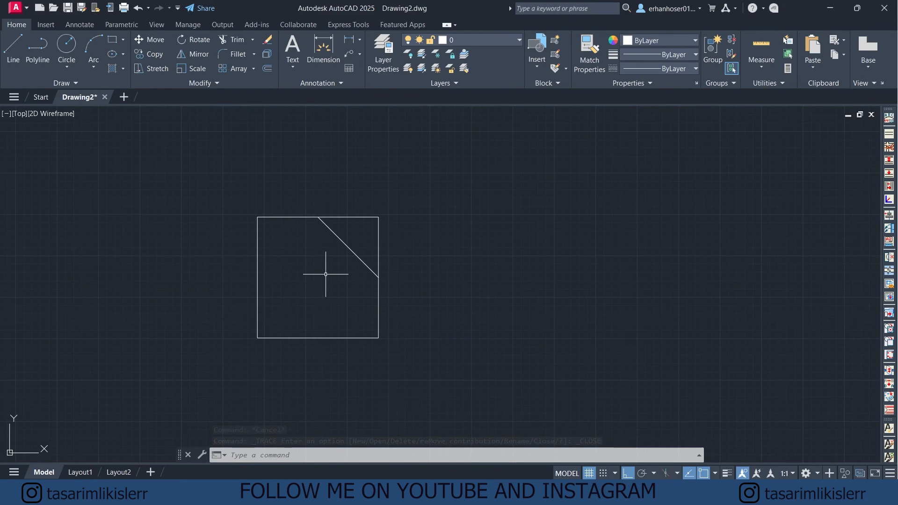
Start the TRACE command on Drawing2's square with its diagonal line.
{"action": "type", "text": "TRACE"}
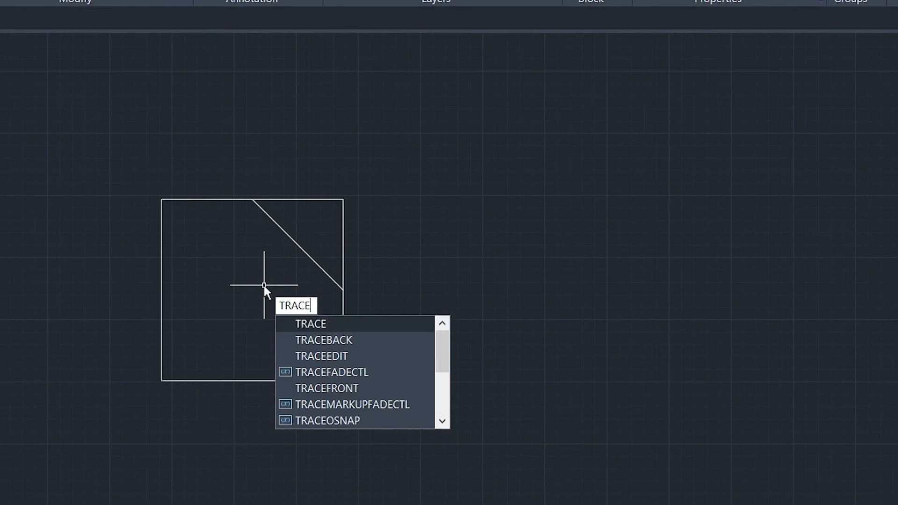